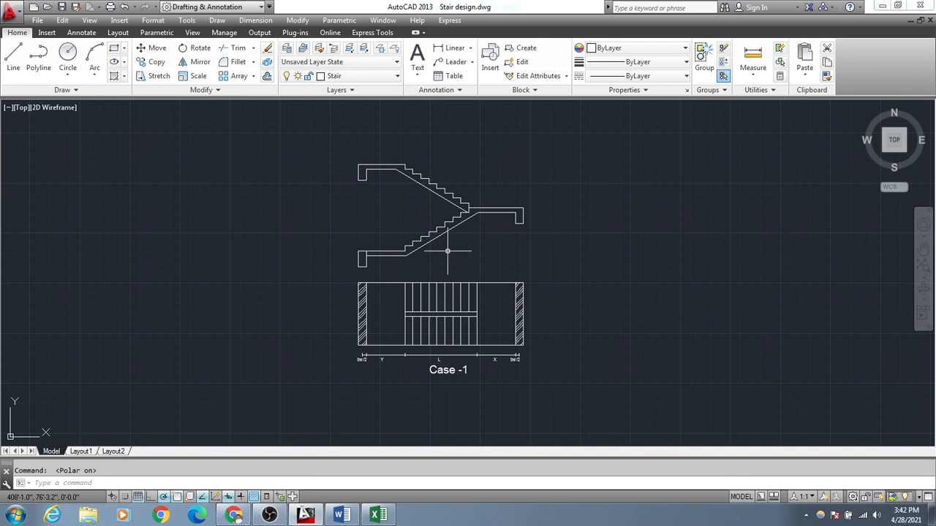
{"action": "mouse_move", "coordinate": [369, 283]}
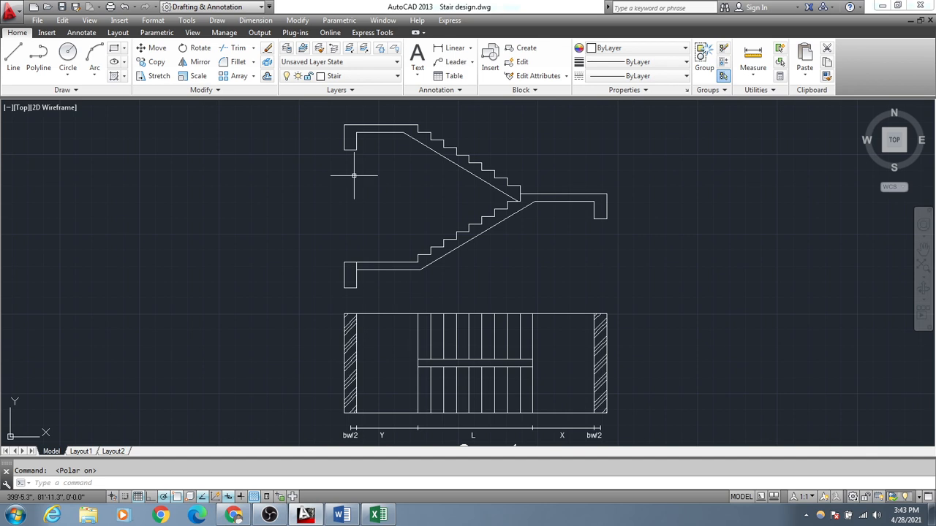
{"action": "mouse_move", "coordinate": [346, 164]}
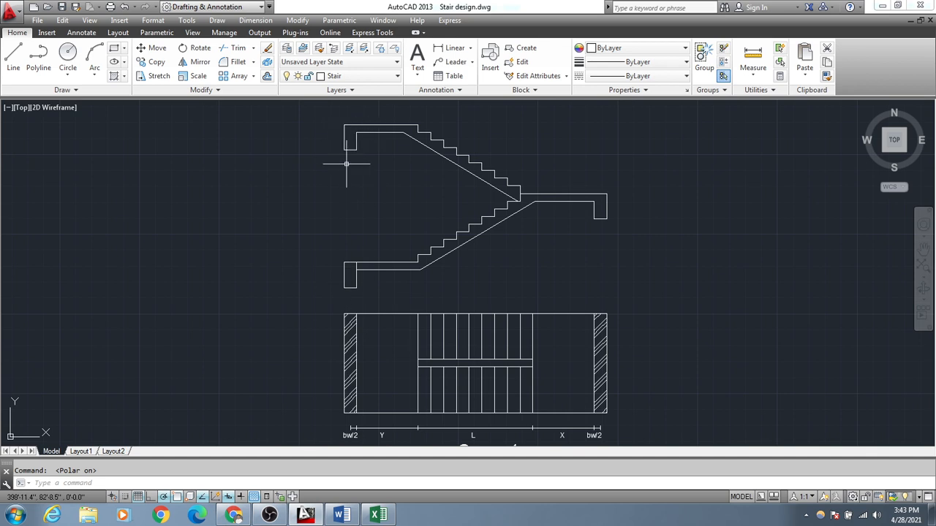
{"action": "mouse_move", "coordinate": [615, 193]}
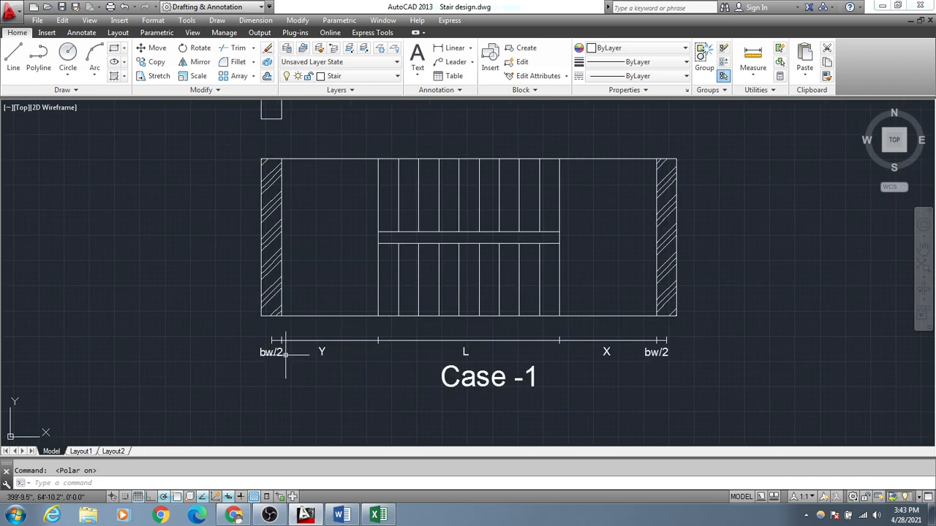
{"action": "mouse_move", "coordinate": [274, 355]}
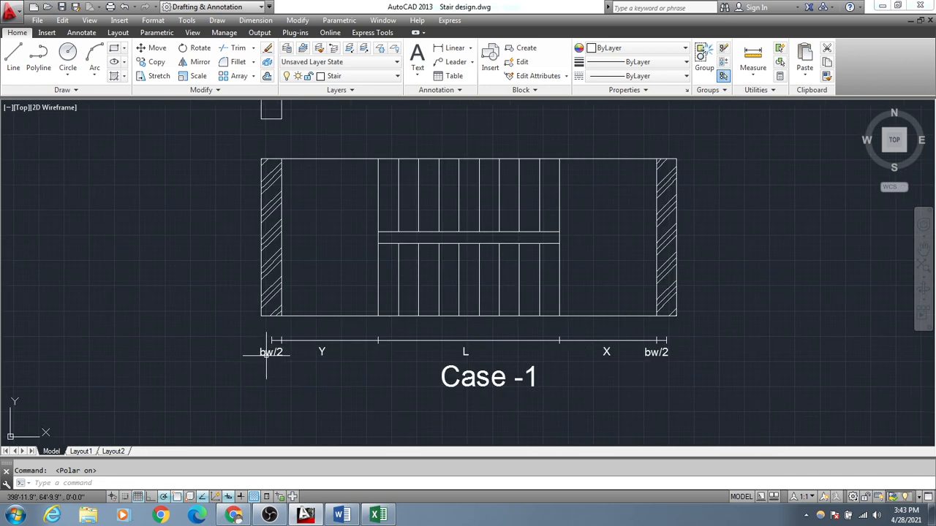
{"action": "mouse_move", "coordinate": [271, 261]}
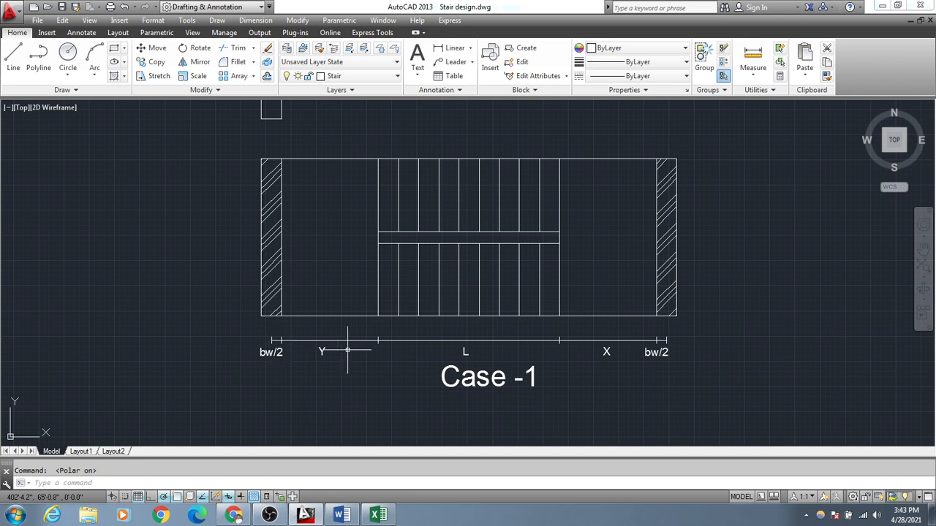
{"action": "mouse_move", "coordinate": [434, 277]}
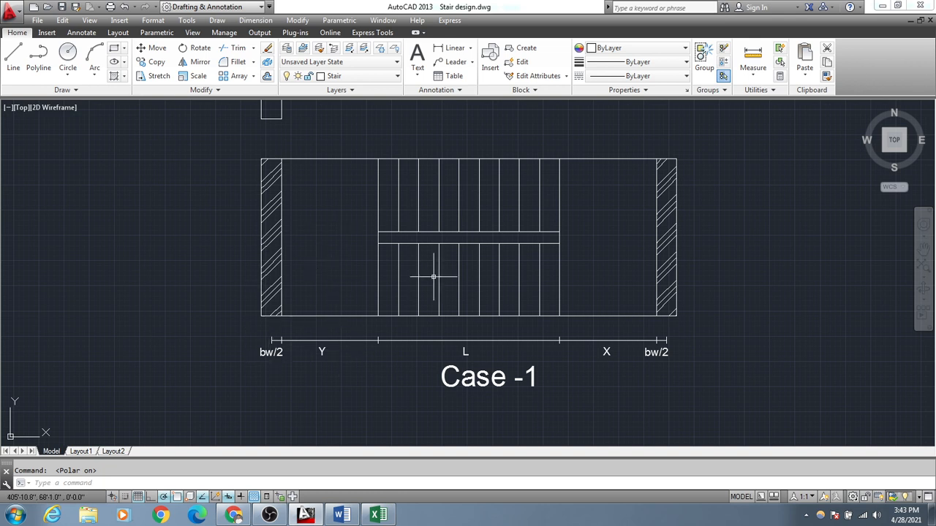
{"action": "mouse_move", "coordinate": [554, 310]}
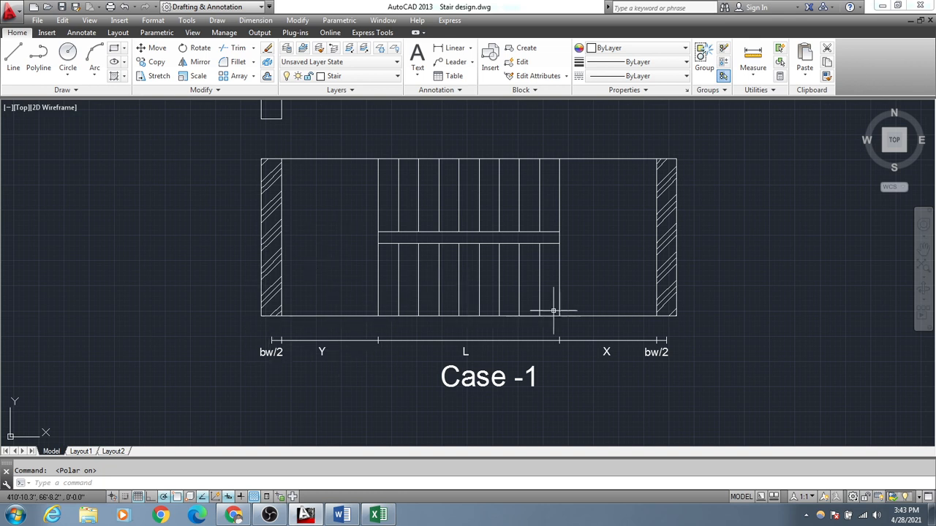
{"action": "mouse_move", "coordinate": [578, 348]}
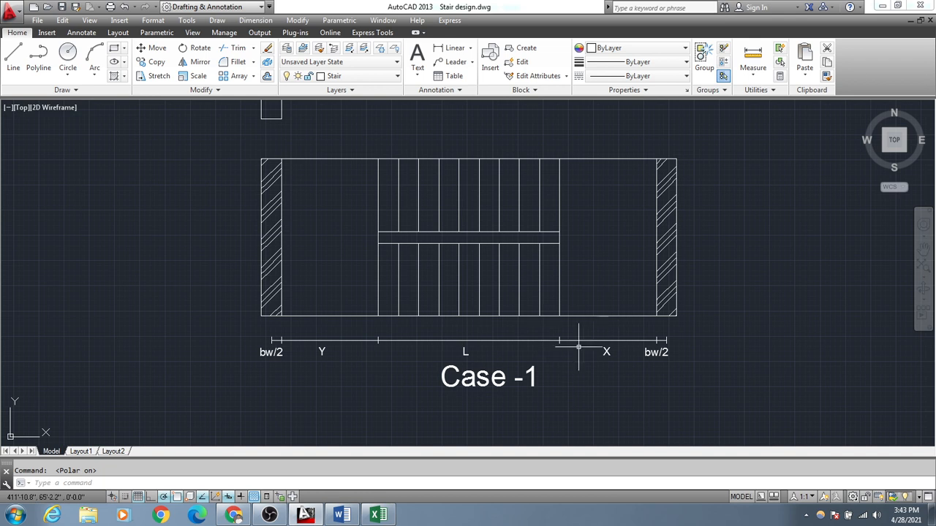
{"action": "mouse_move", "coordinate": [585, 365]}
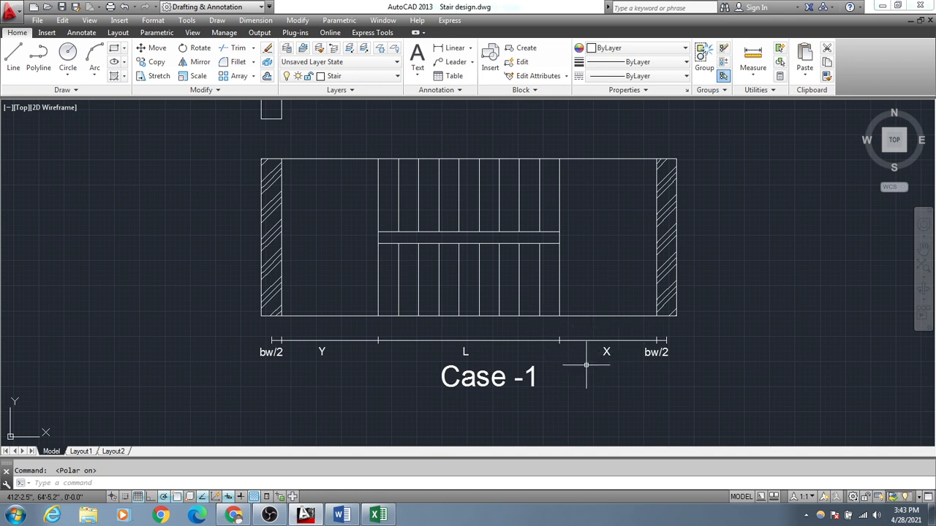
{"action": "mouse_move", "coordinate": [591, 275]}
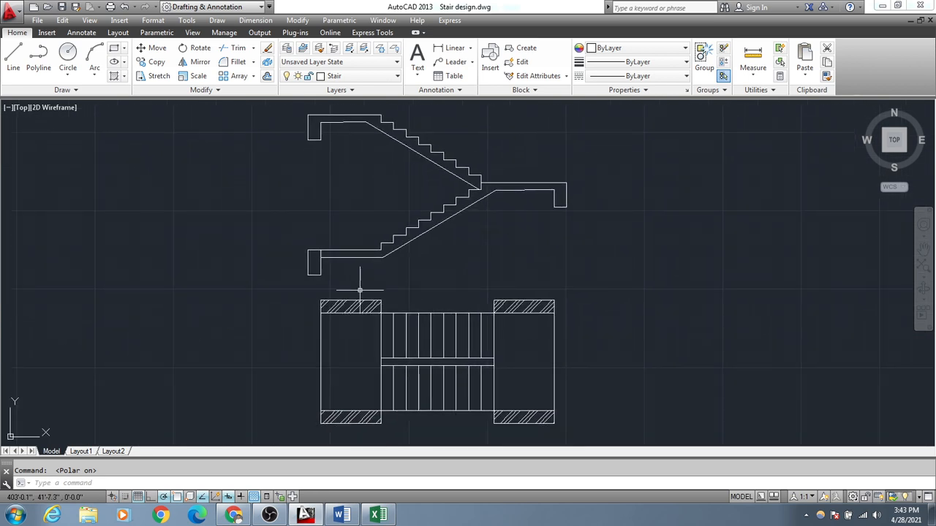
{"action": "mouse_move", "coordinate": [340, 421]}
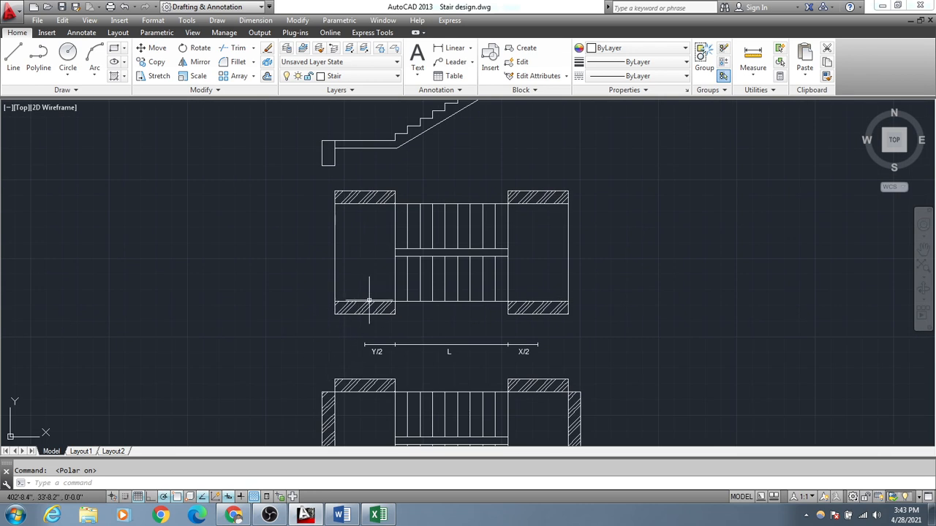
{"action": "mouse_move", "coordinate": [545, 359]}
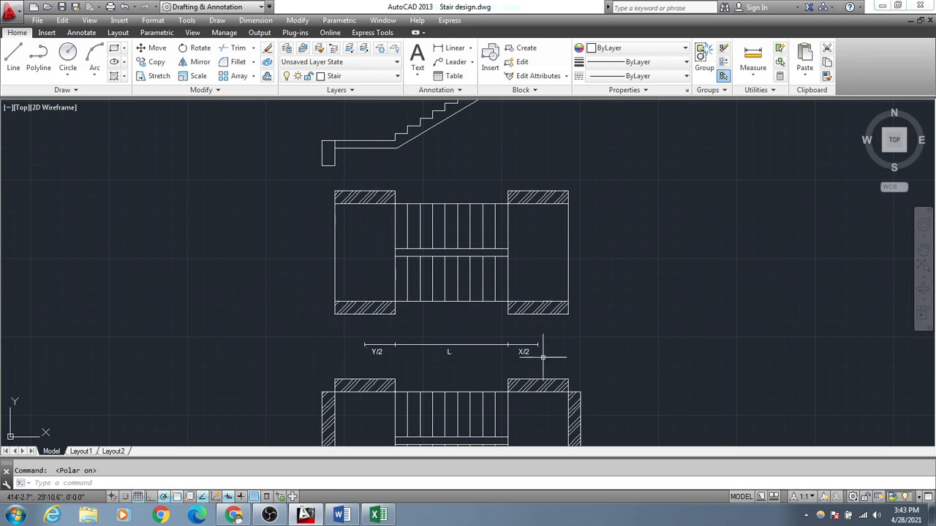
{"action": "mouse_move", "coordinate": [456, 364]}
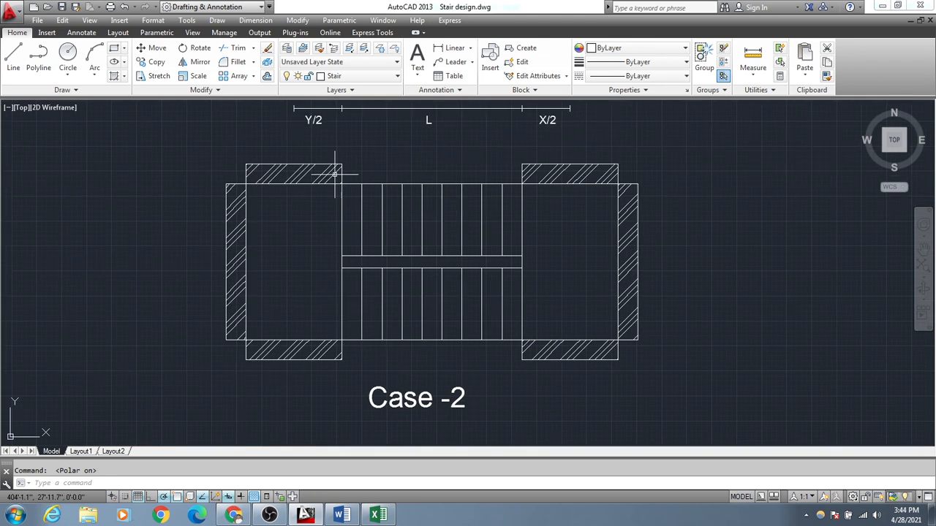
{"action": "mouse_move", "coordinate": [506, 218]}
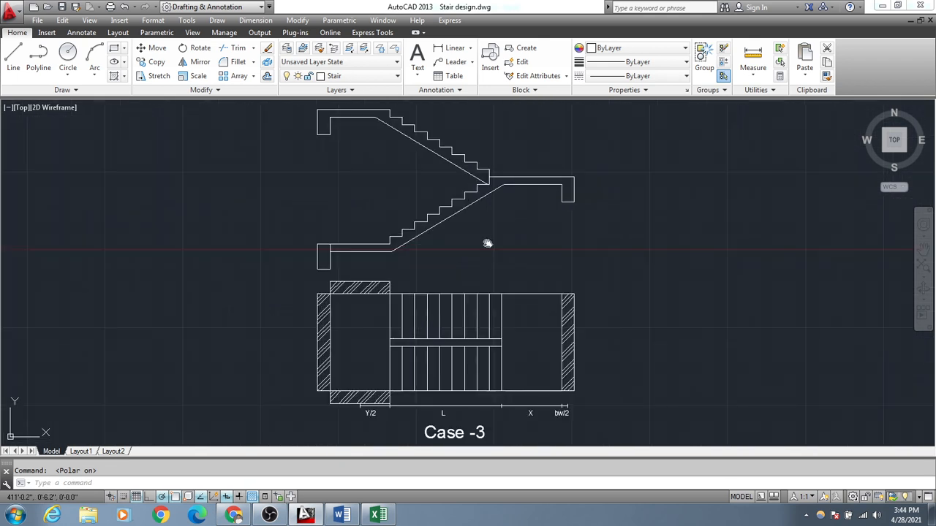
{"action": "mouse_move", "coordinate": [541, 283]}
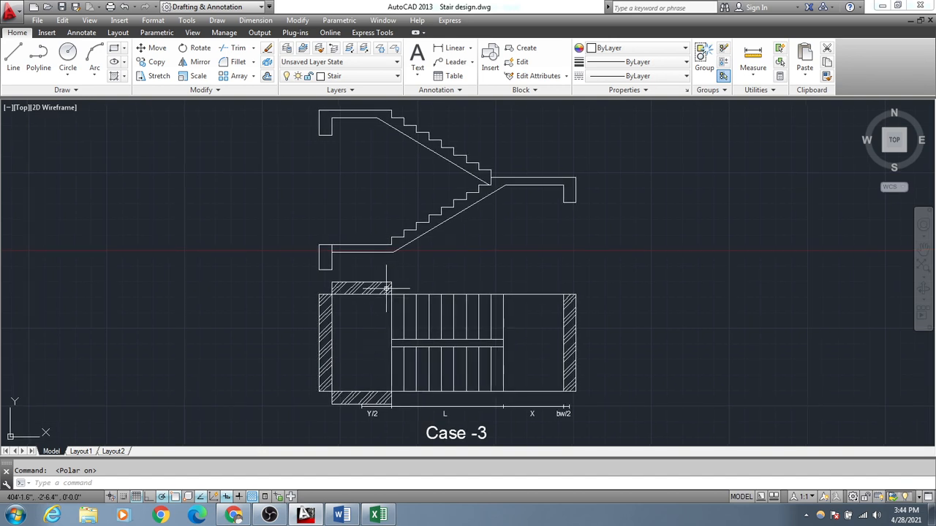
{"action": "mouse_move", "coordinate": [335, 385]}
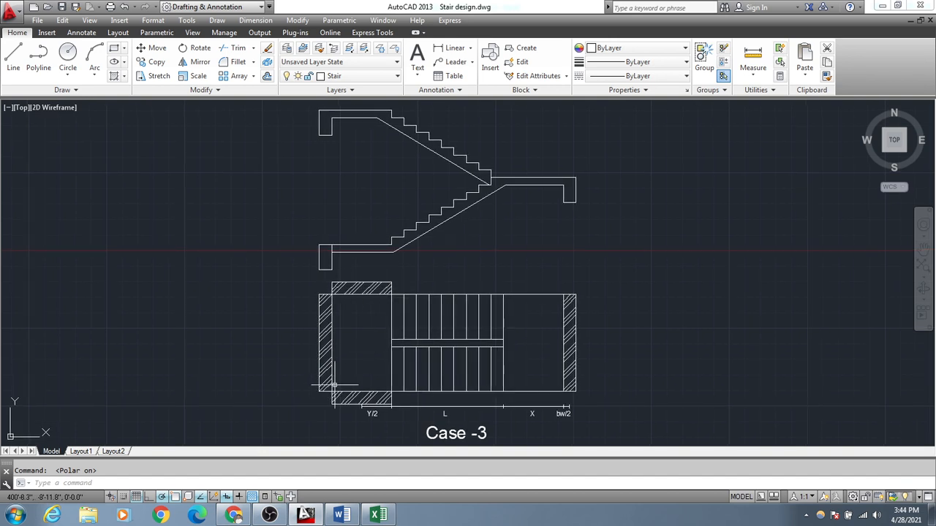
{"action": "mouse_move", "coordinate": [355, 395]}
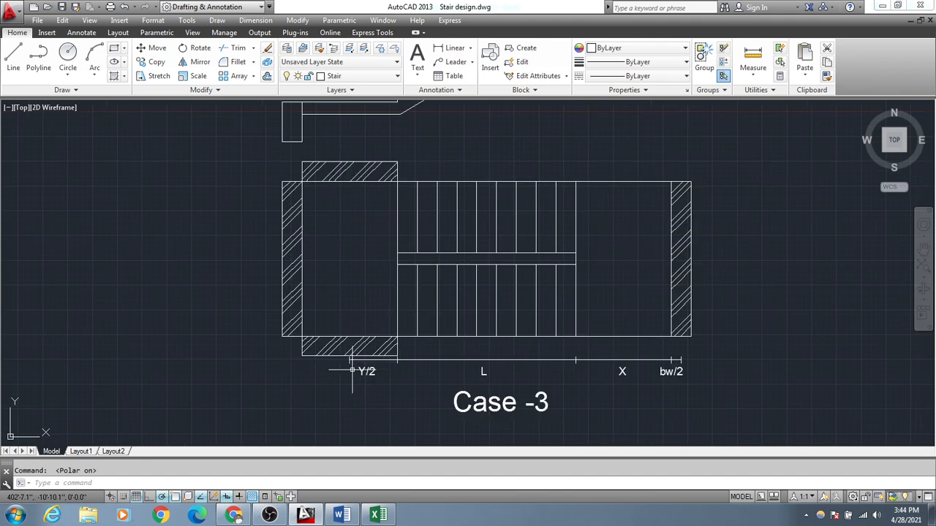
{"action": "mouse_move", "coordinate": [490, 362]}
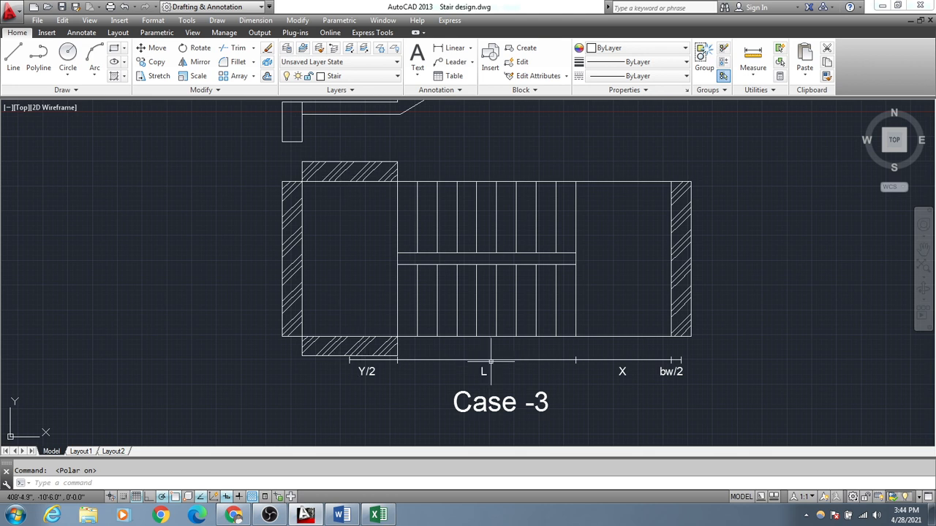
{"action": "mouse_move", "coordinate": [419, 370]}
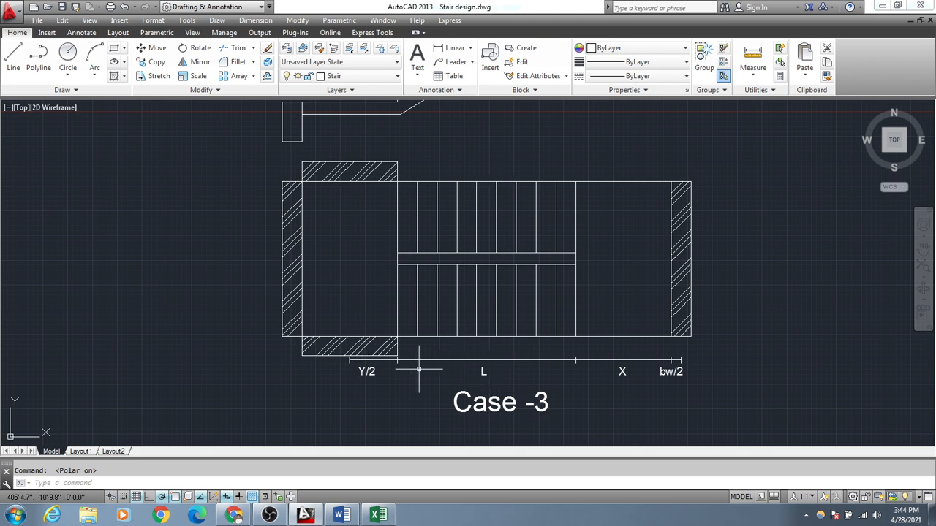
{"action": "mouse_move", "coordinate": [503, 360]}
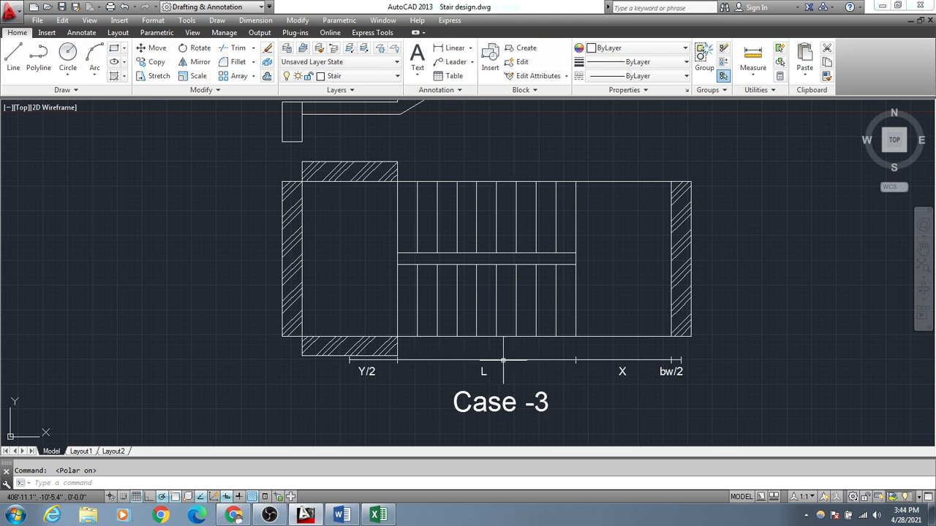
{"action": "mouse_move", "coordinate": [629, 323]}
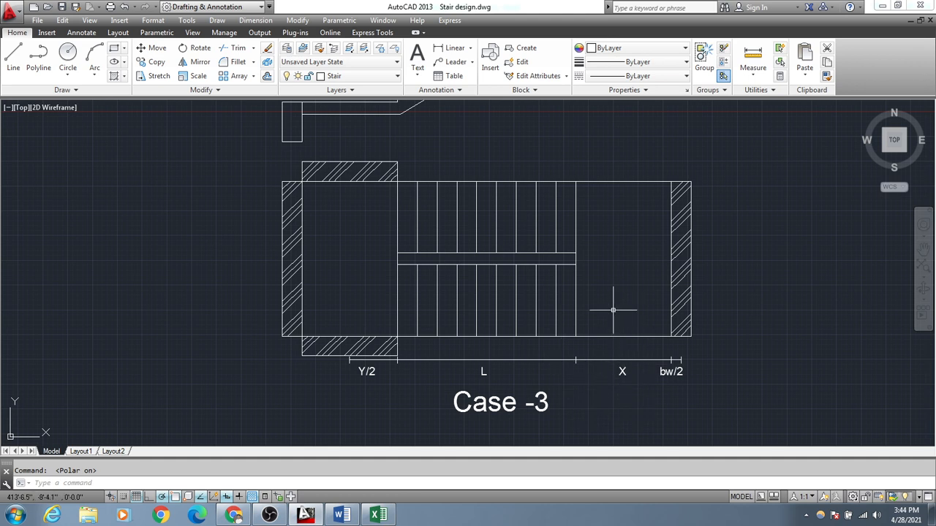
{"action": "mouse_move", "coordinate": [672, 352]}
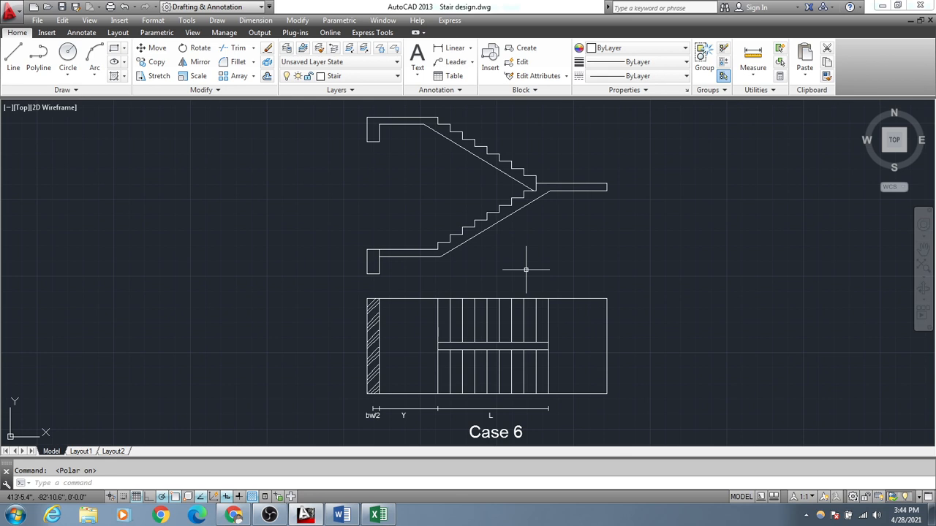
{"action": "mouse_move", "coordinate": [518, 284]}
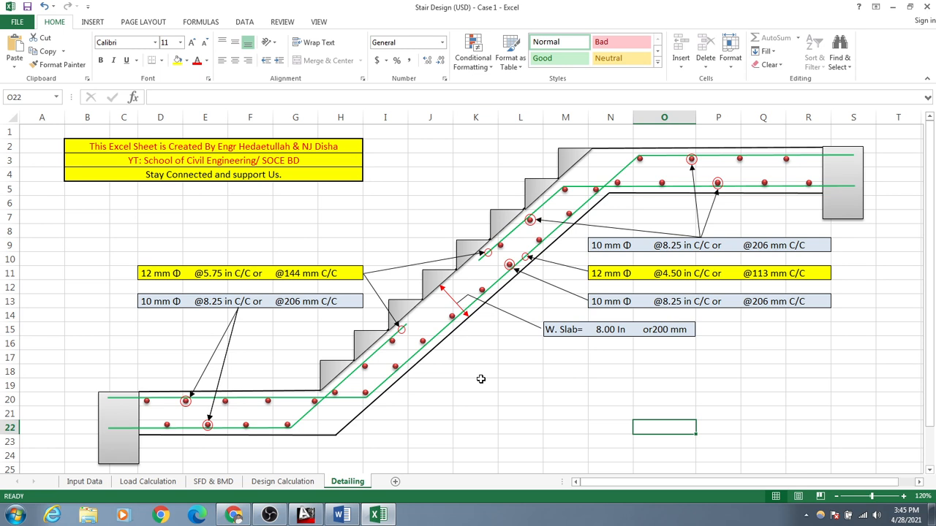
{"action": "mouse_move", "coordinate": [373, 189]}
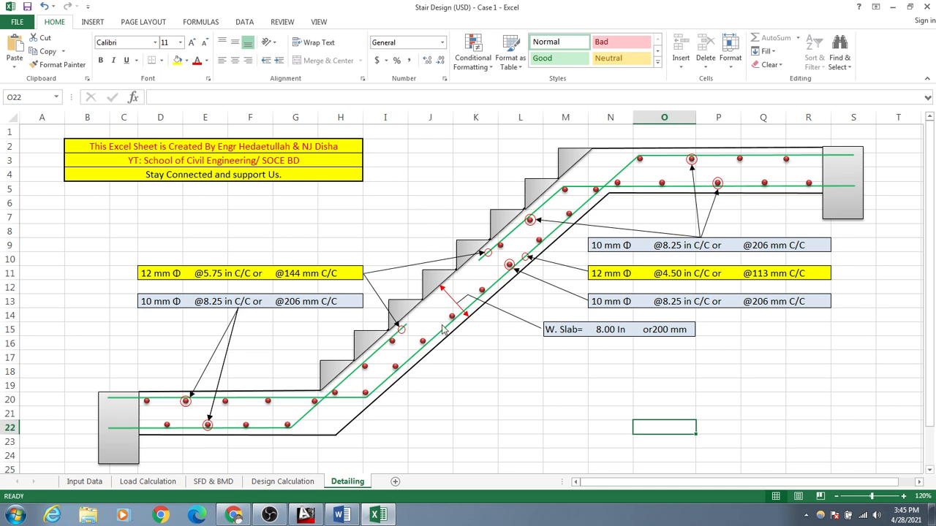
{"action": "mouse_move", "coordinate": [475, 361]}
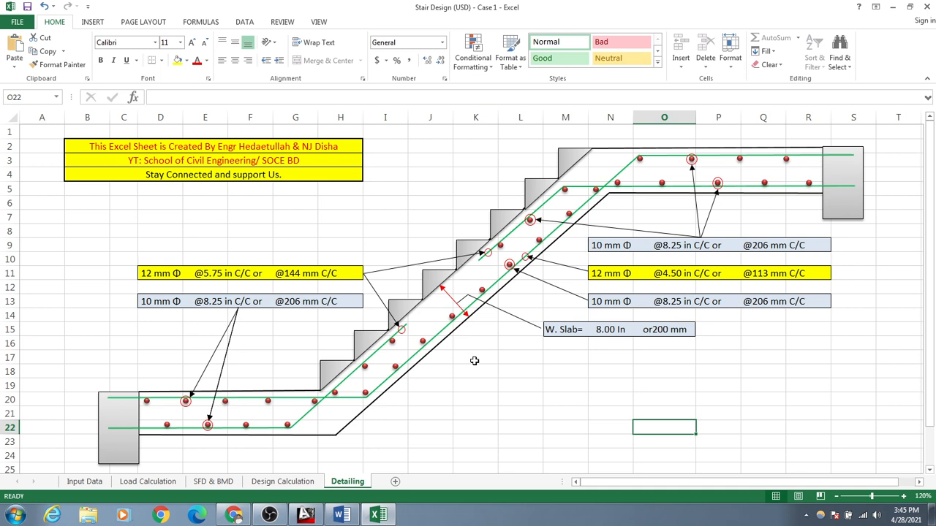
{"action": "mouse_move", "coordinate": [476, 355]}
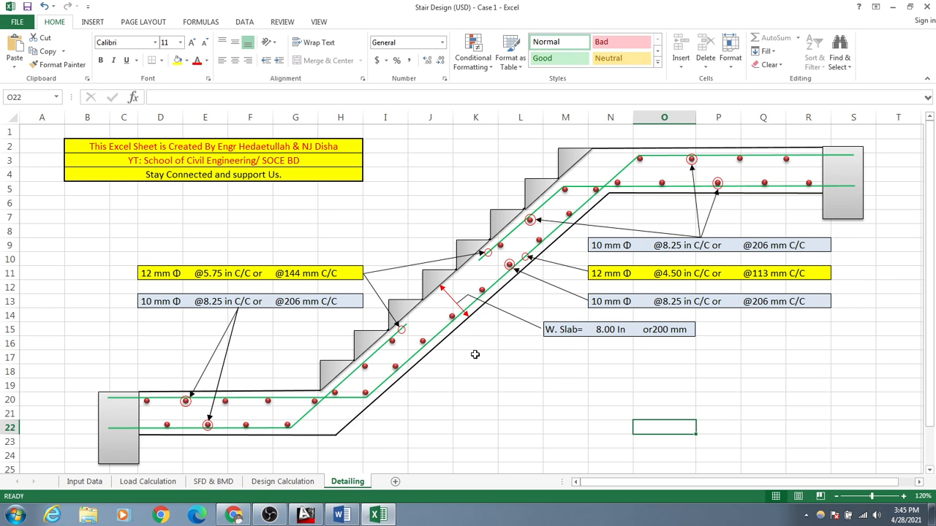